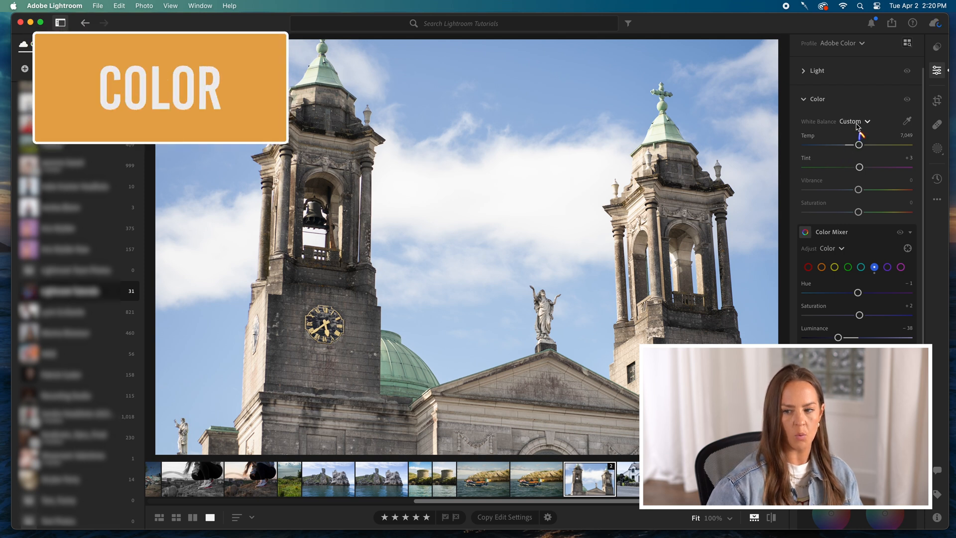
mouse_move(868, 126)
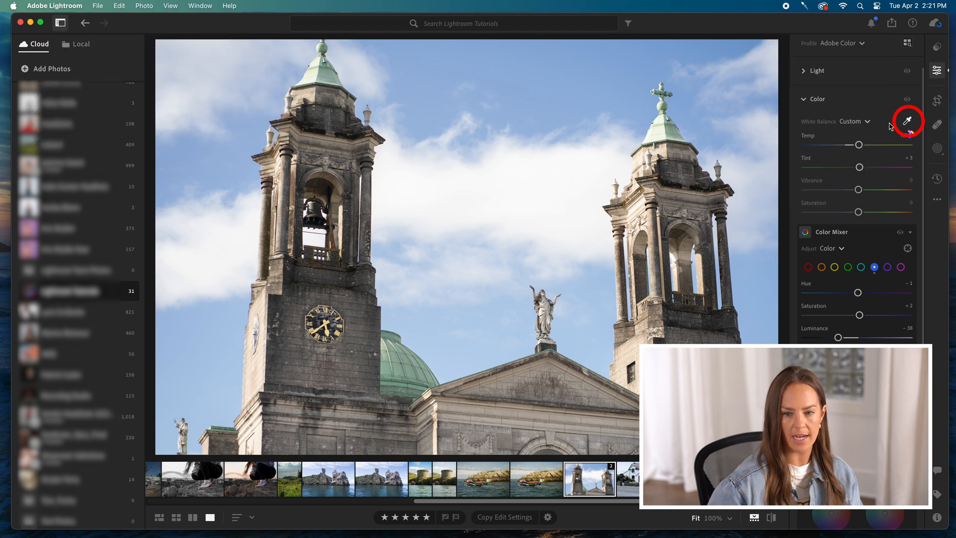
- Sample a neutral spot to set white balance to about 6,650 temperature and −2 tint
click(908, 121)
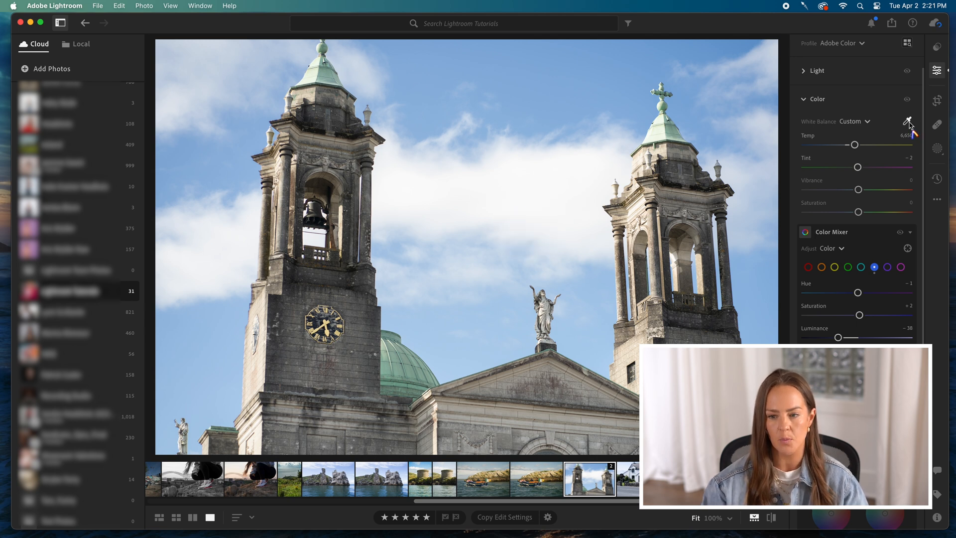
mouse_move(866, 128)
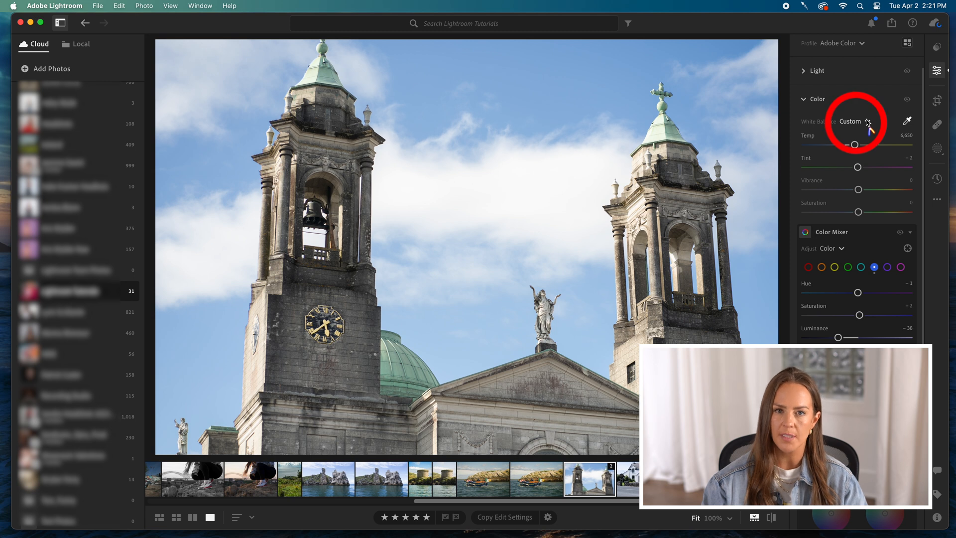
mouse_move(869, 126)
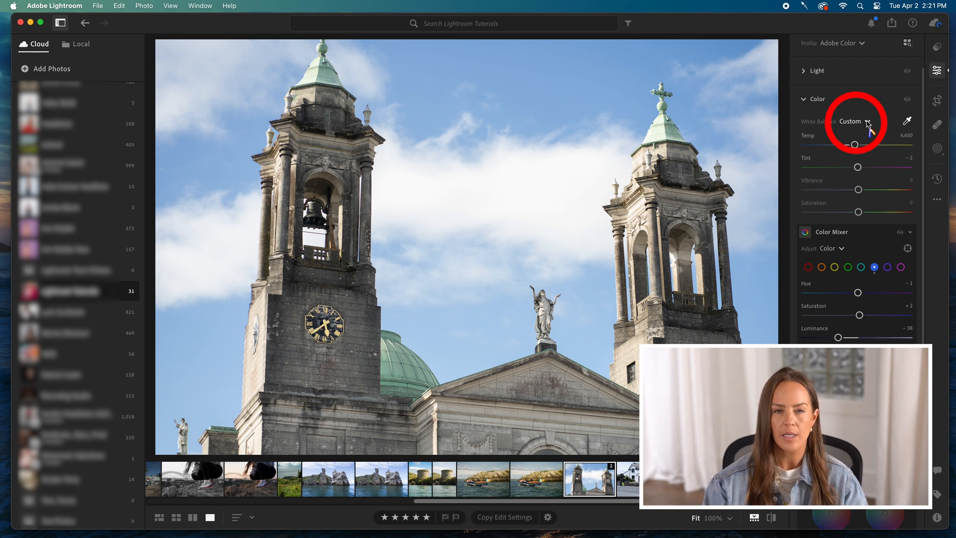
- Try the As Shot white balance, then apply Auto (about 7,500 temperature, 0 tint)
click(853, 120)
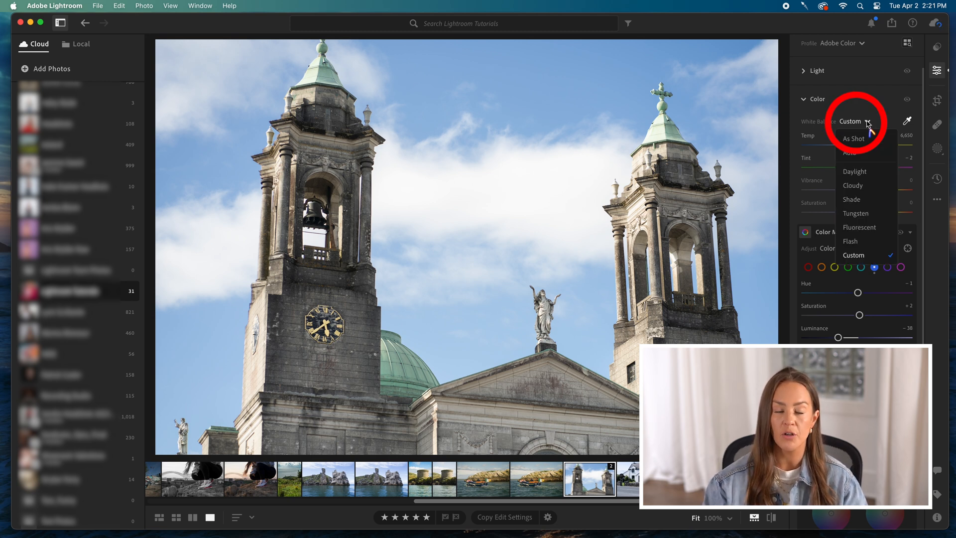
click(854, 139)
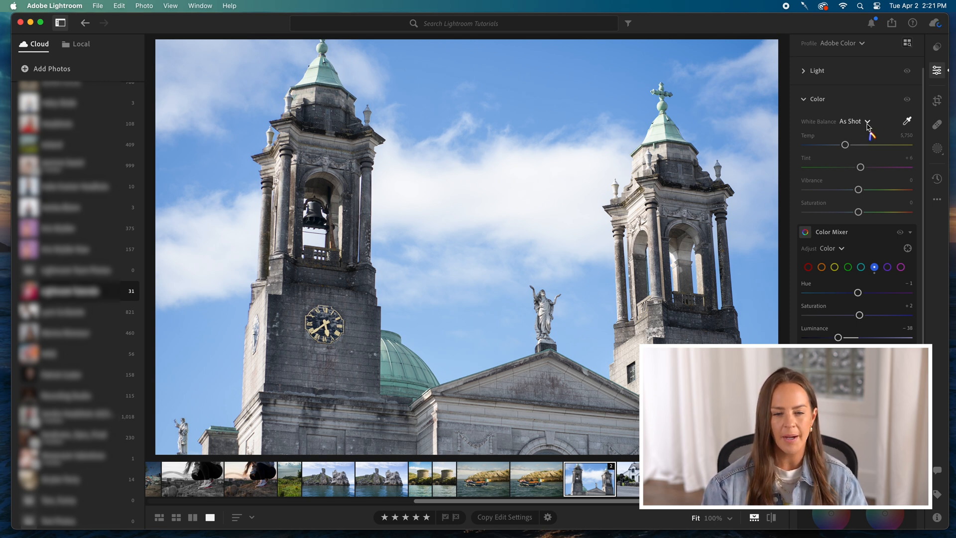
mouse_move(866, 129)
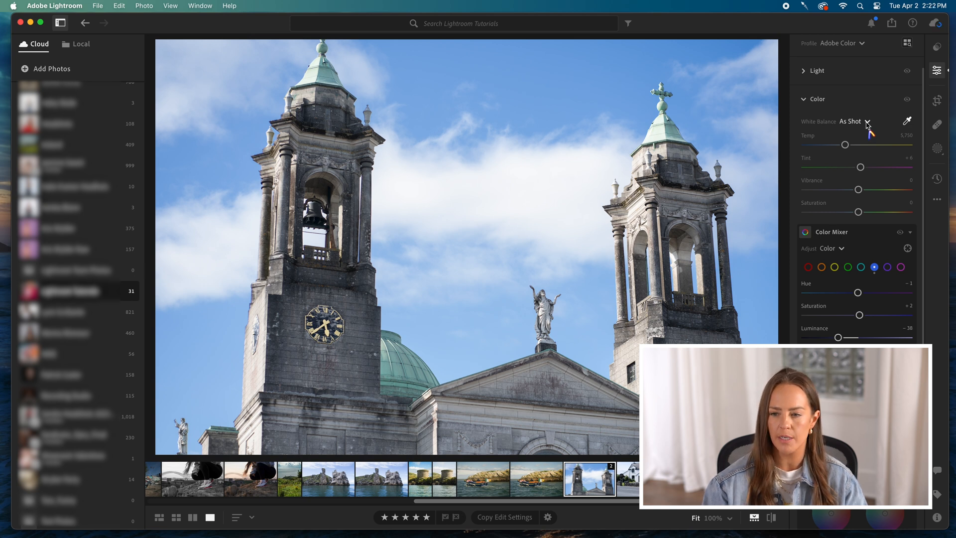
click(855, 121)
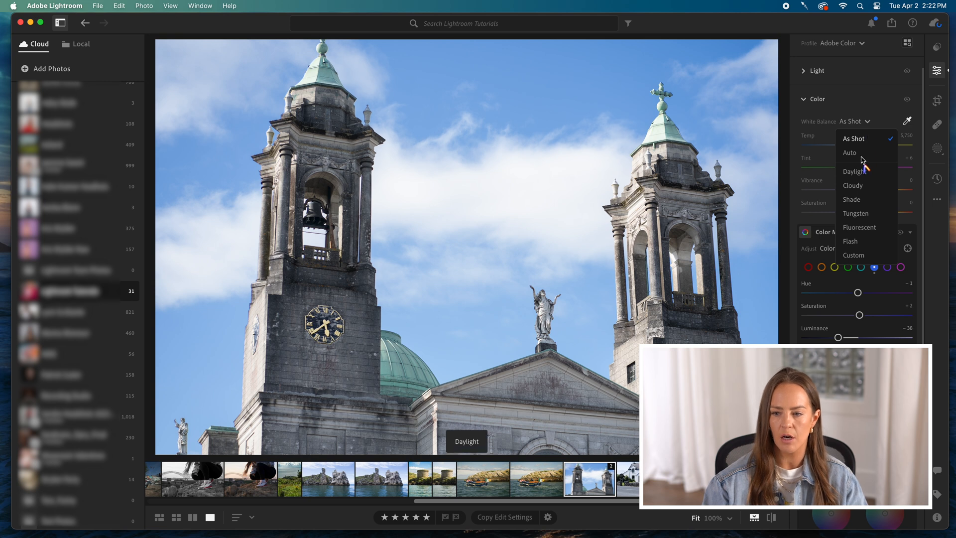
click(850, 153)
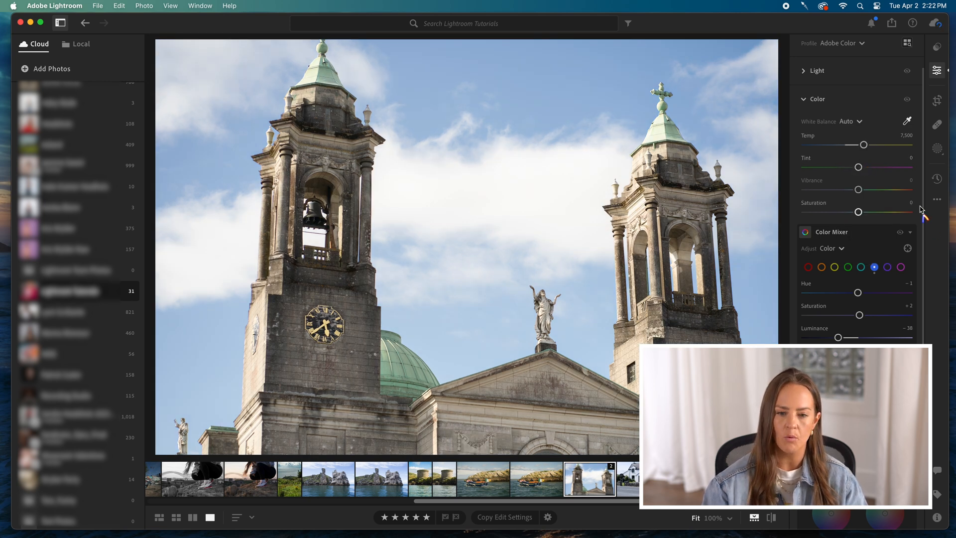
mouse_move(810, 280)
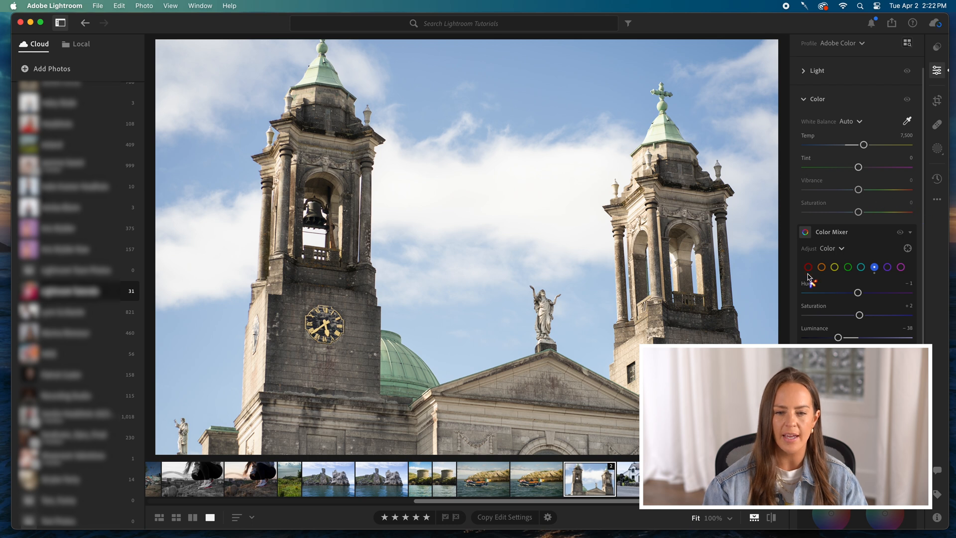
mouse_move(814, 291)
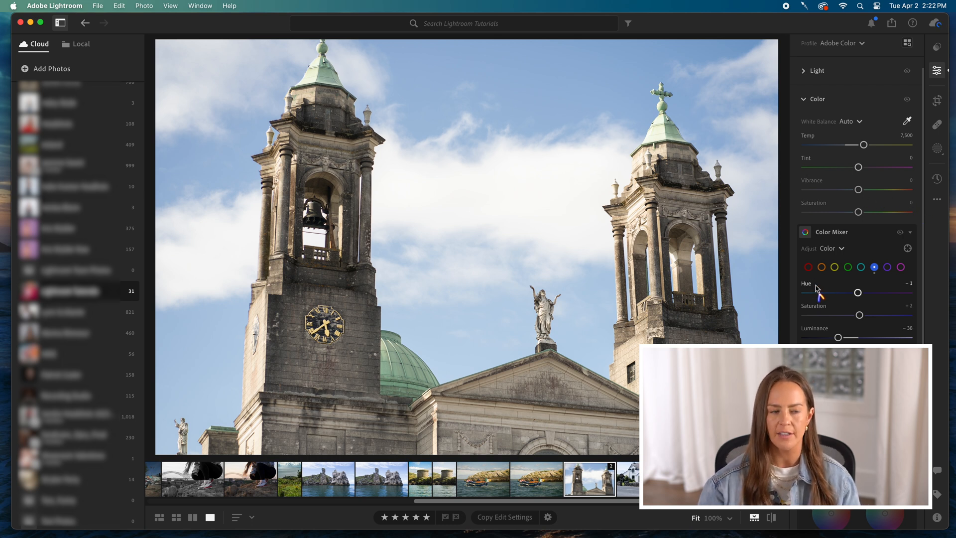
mouse_move(864, 136)
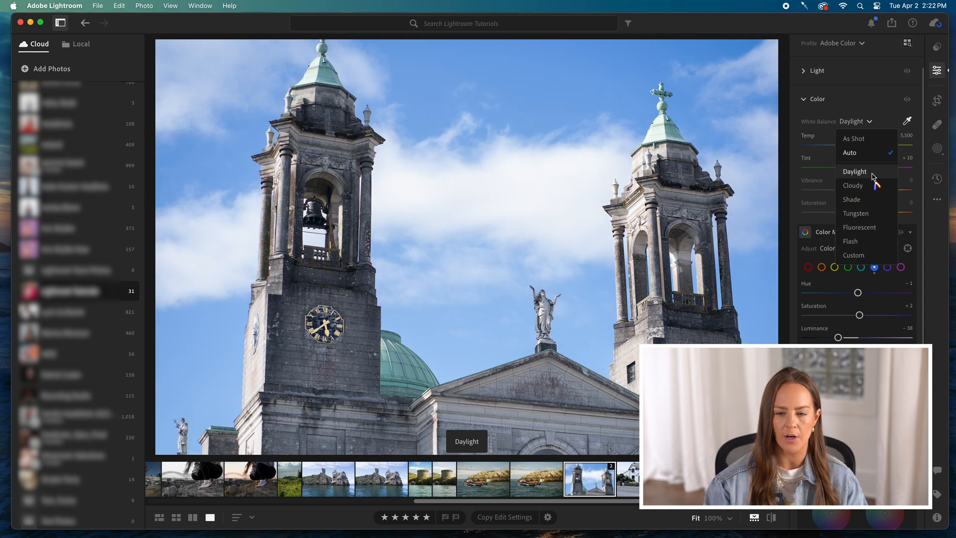
click(853, 185)
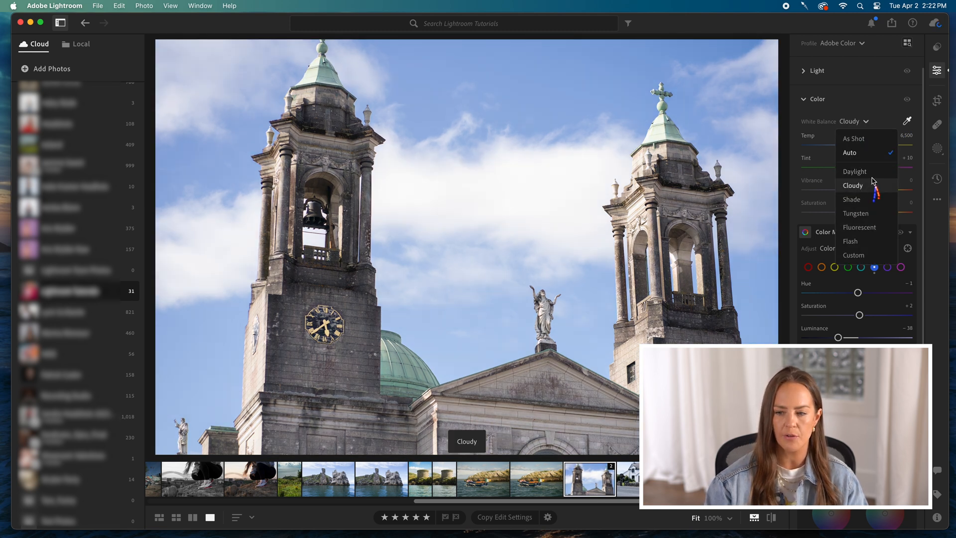
click(853, 199)
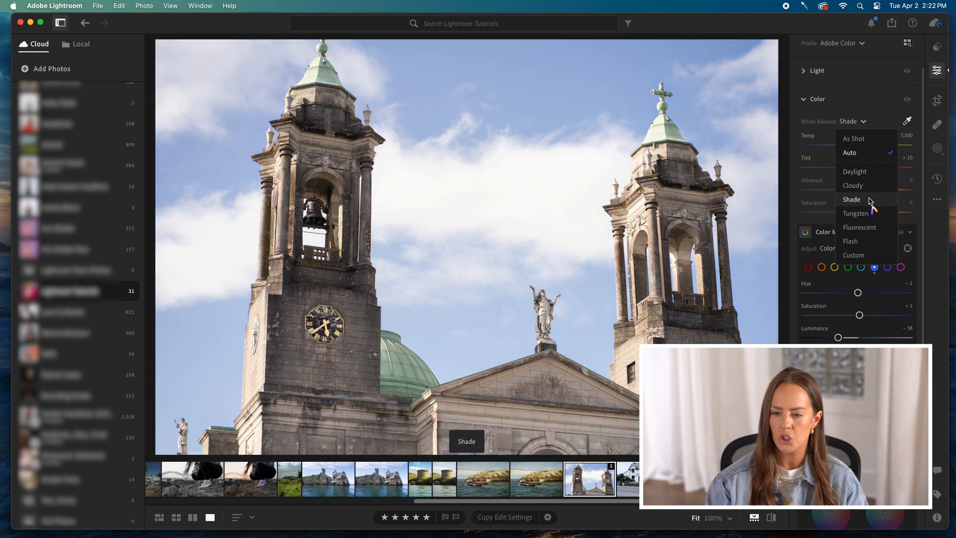
click(850, 241)
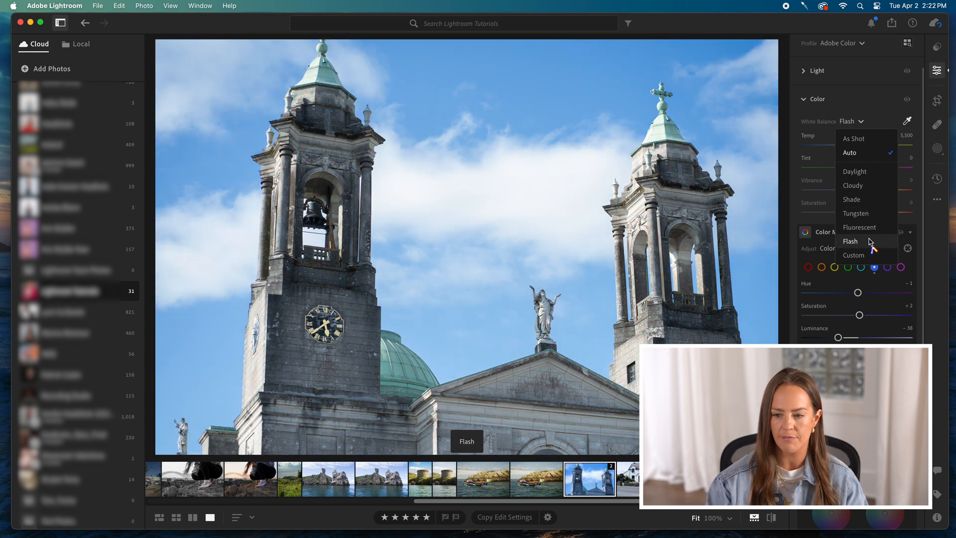
click(855, 171)
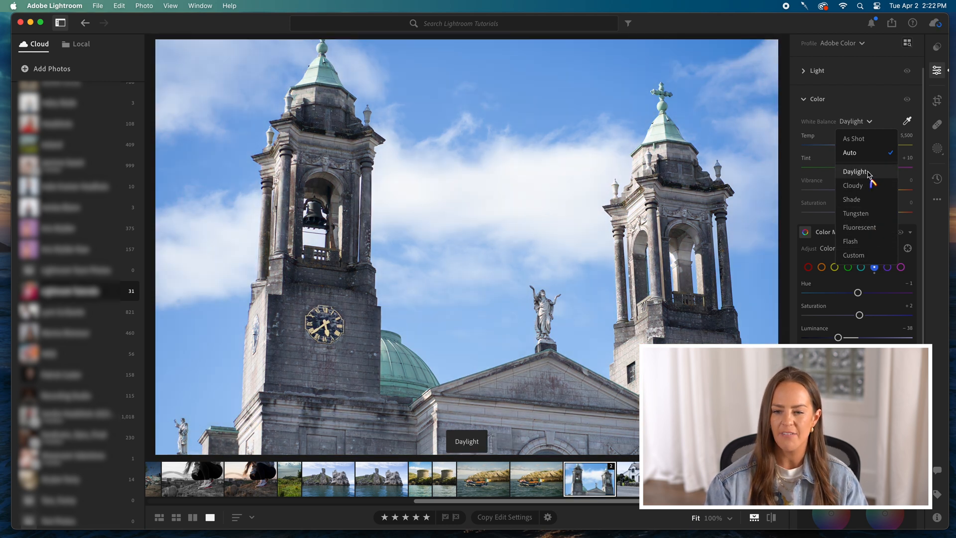
click(852, 199)
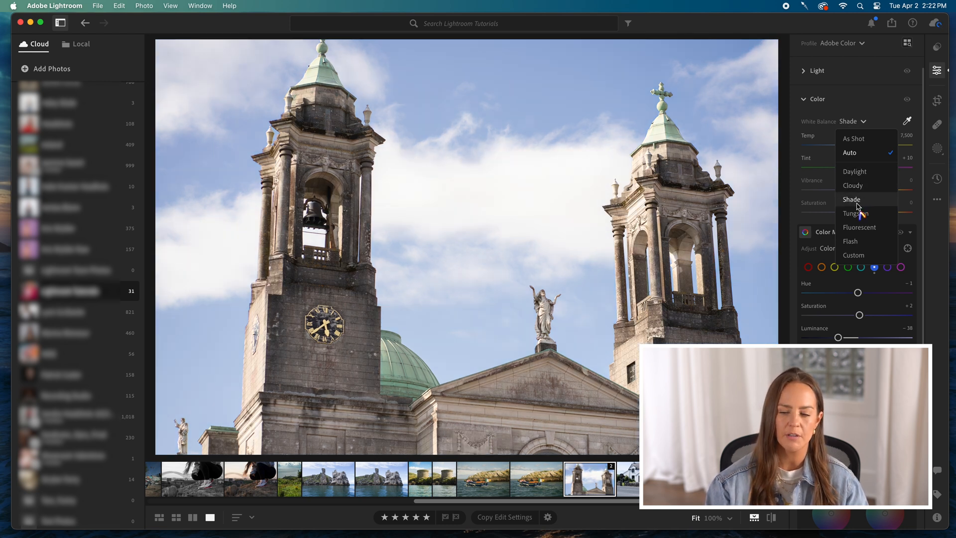
mouse_move(869, 192)
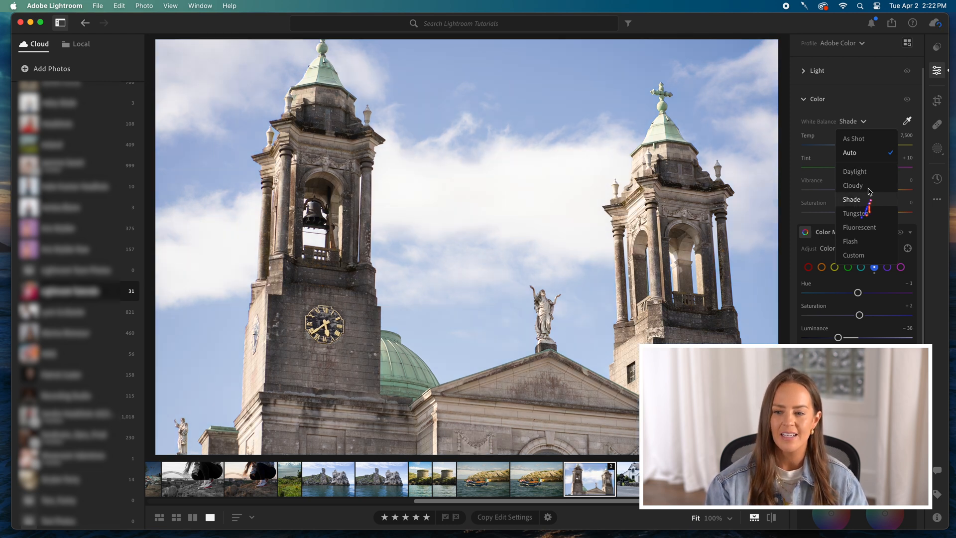
click(853, 186)
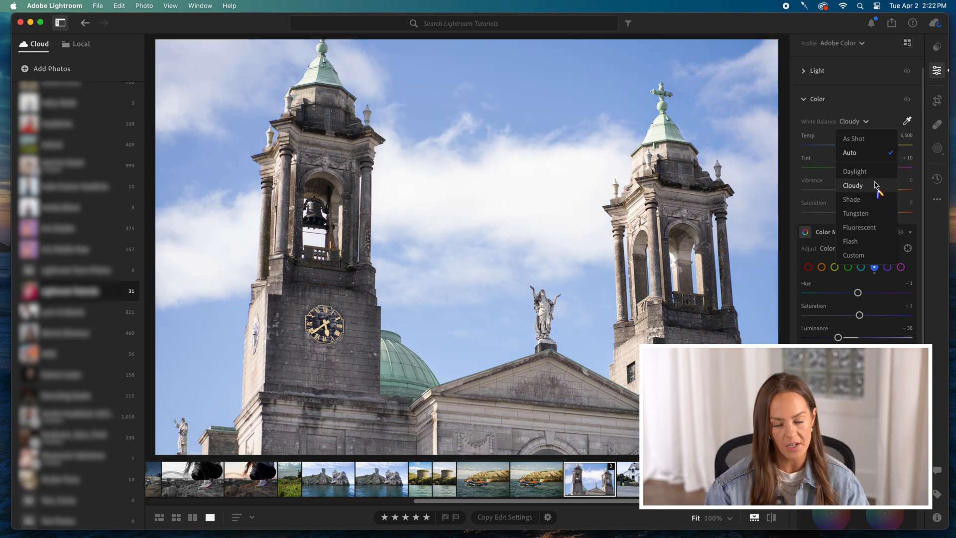
mouse_move(877, 168)
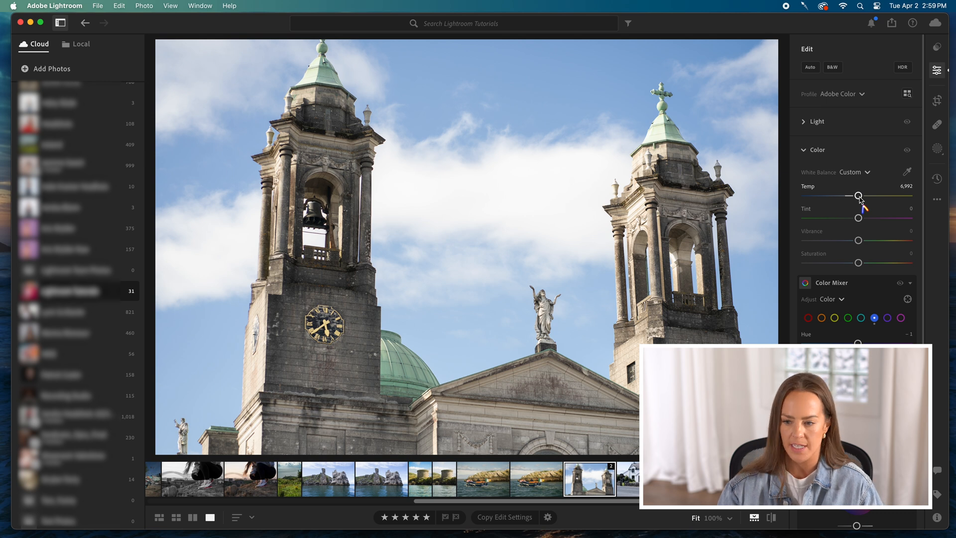
mouse_move(859, 218)
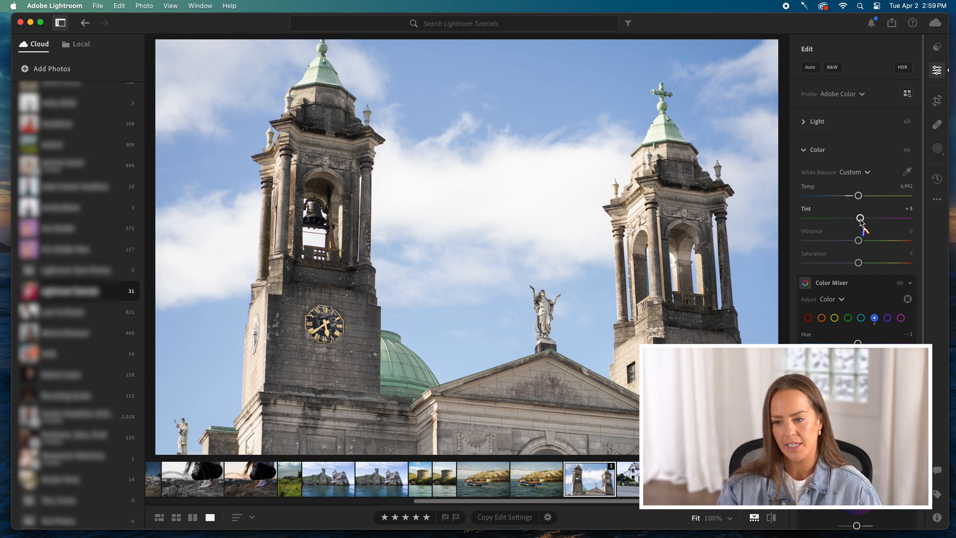
mouse_move(848, 224)
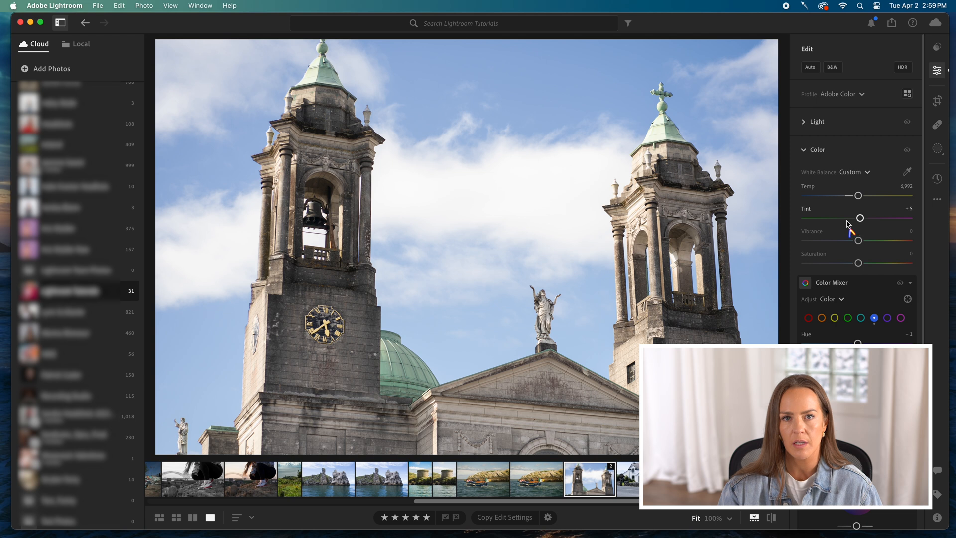
mouse_move(869, 232)
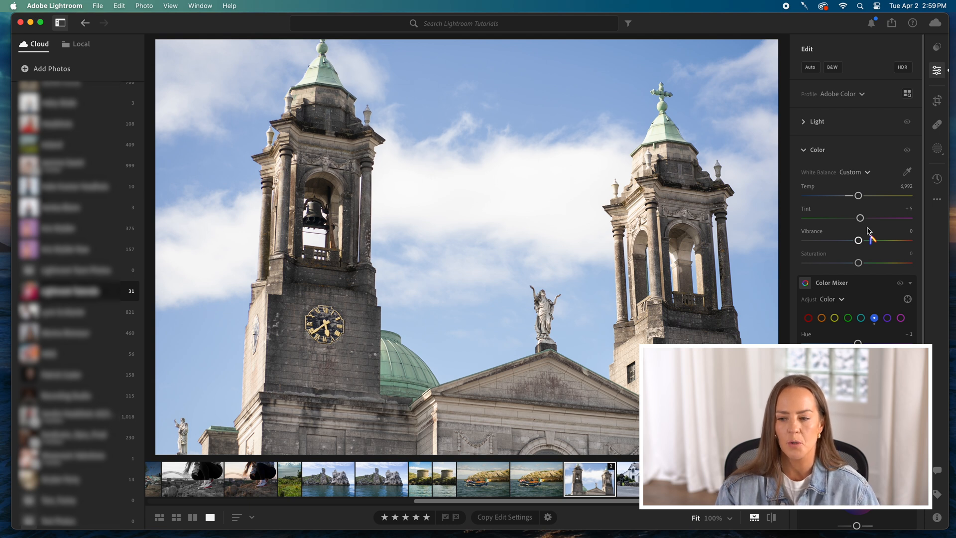
- Switch to the portrait photo of the woman in the pink suit
click(277, 479)
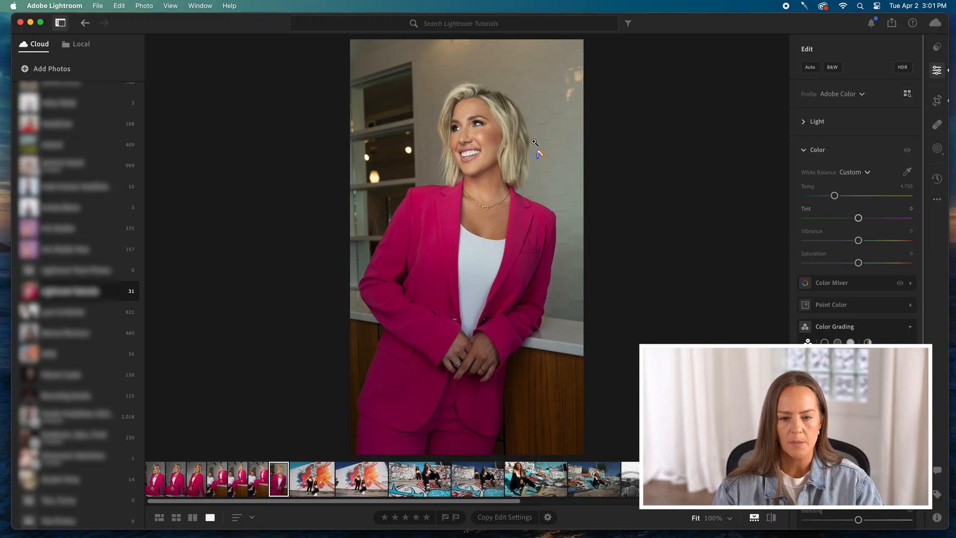
mouse_move(515, 171)
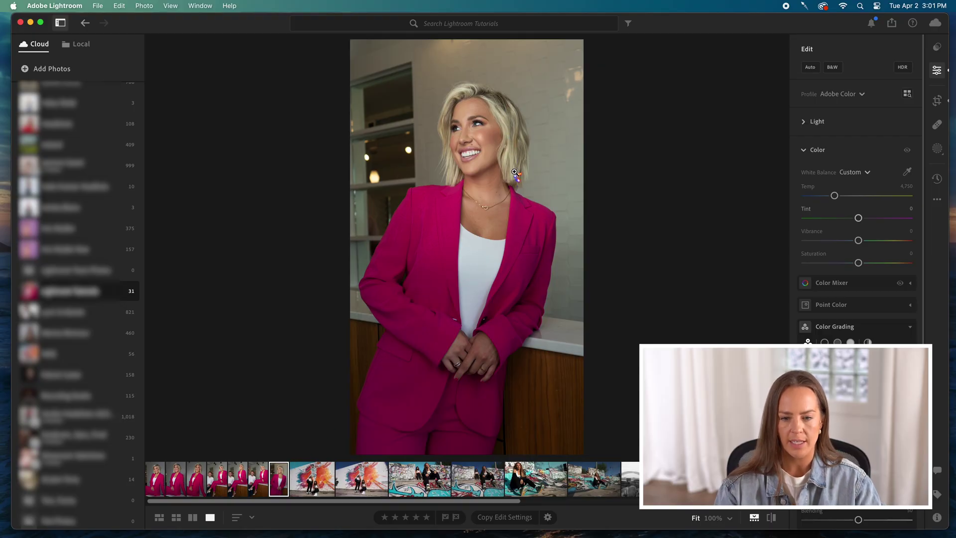
mouse_move(442, 126)
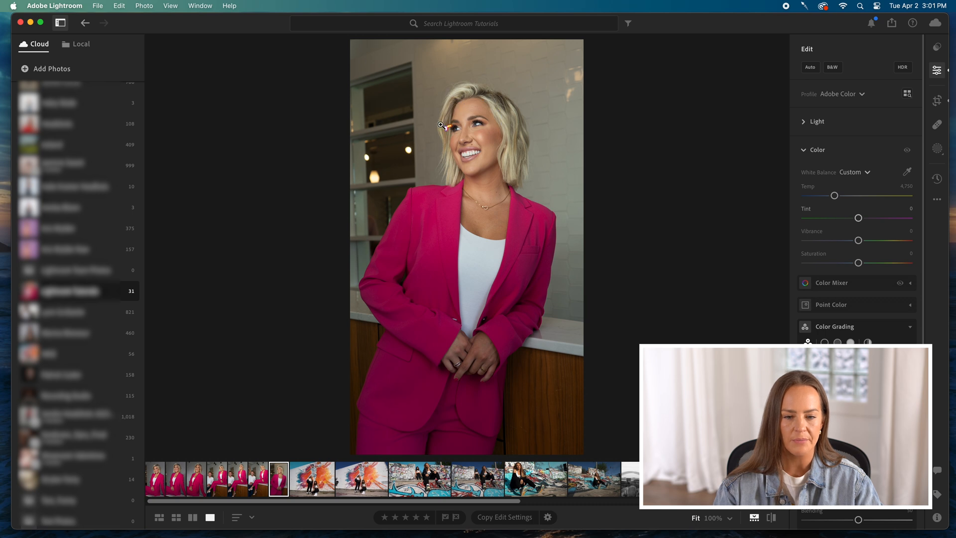
mouse_move(448, 179)
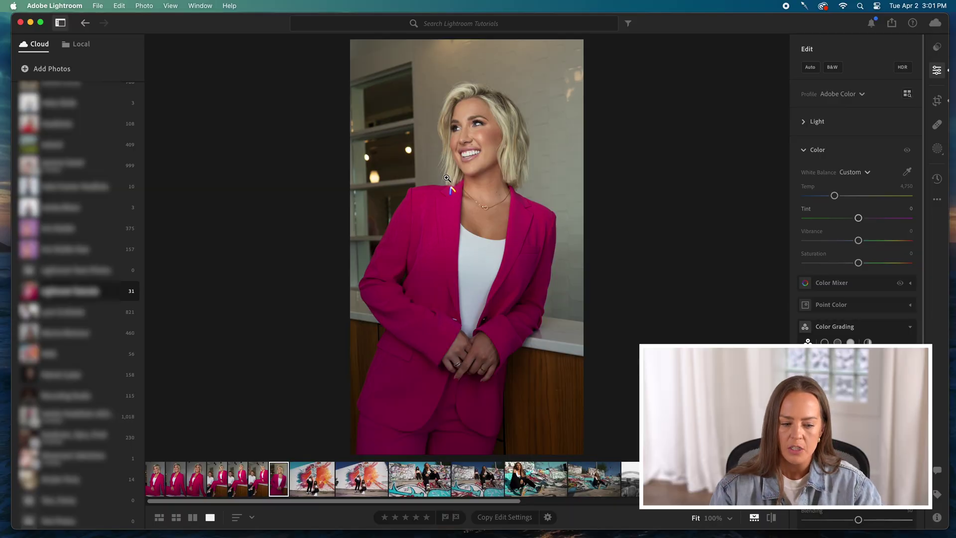
mouse_move(745, 250)
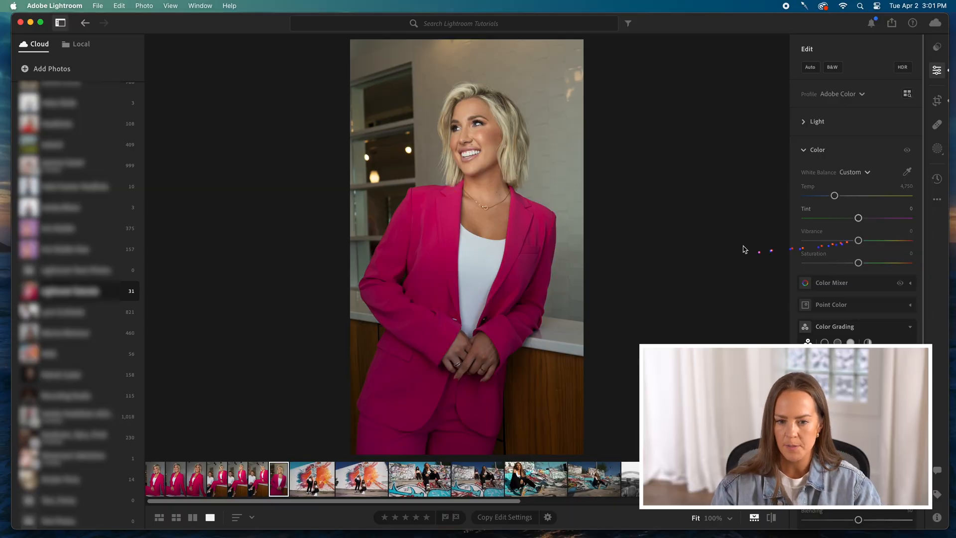
mouse_move(550, 118)
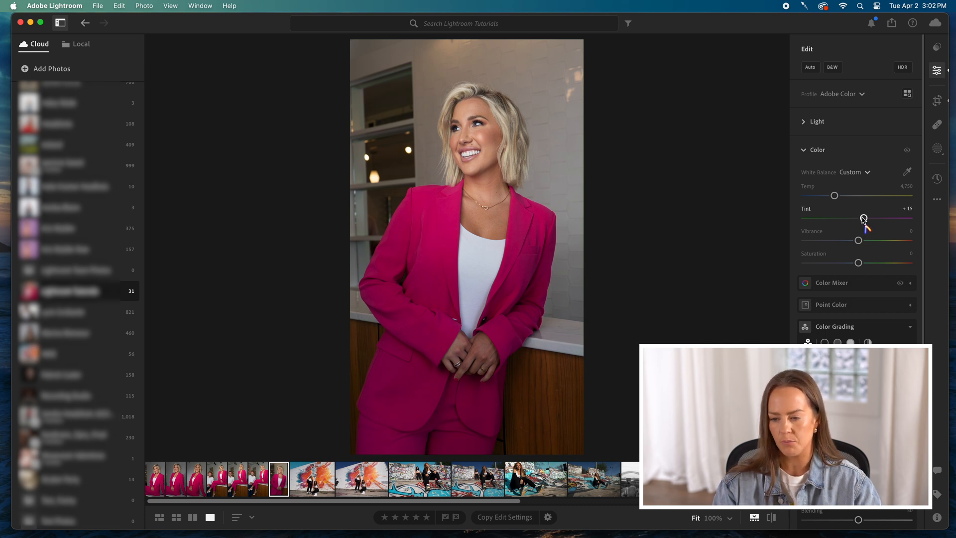
mouse_move(908, 150)
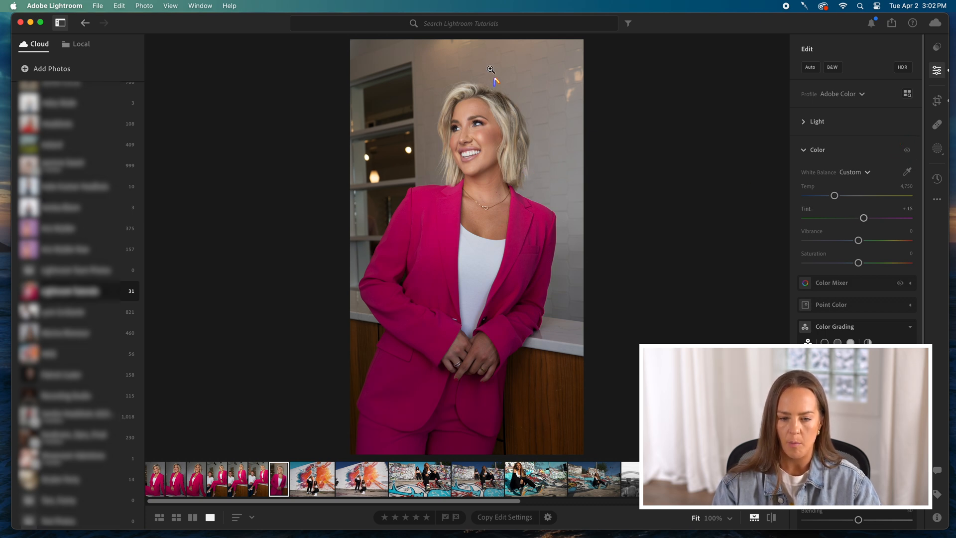
mouse_move(930, 225)
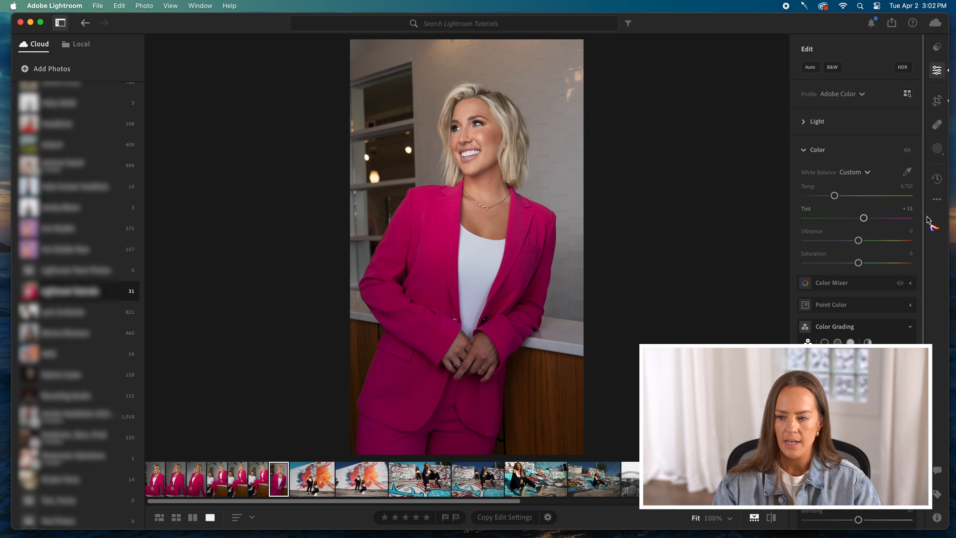
- Adjust the church photo's white balance to about 7,296 temperature and −2 tint
click(816, 121)
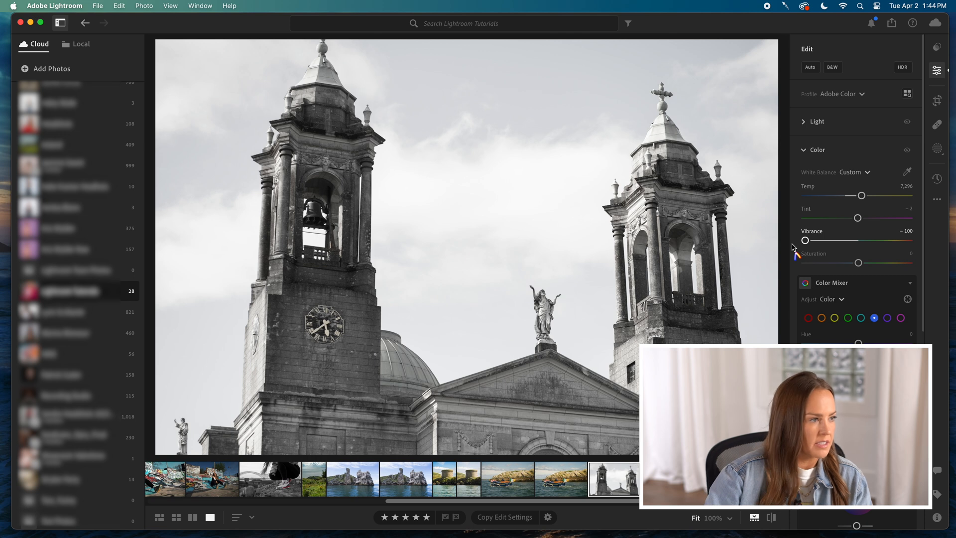
mouse_move(796, 249)
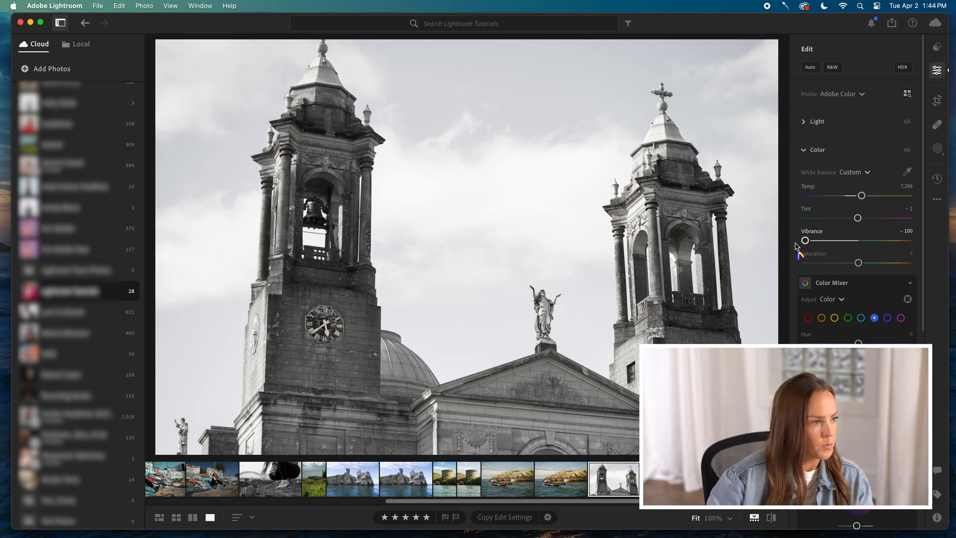
mouse_move(842, 250)
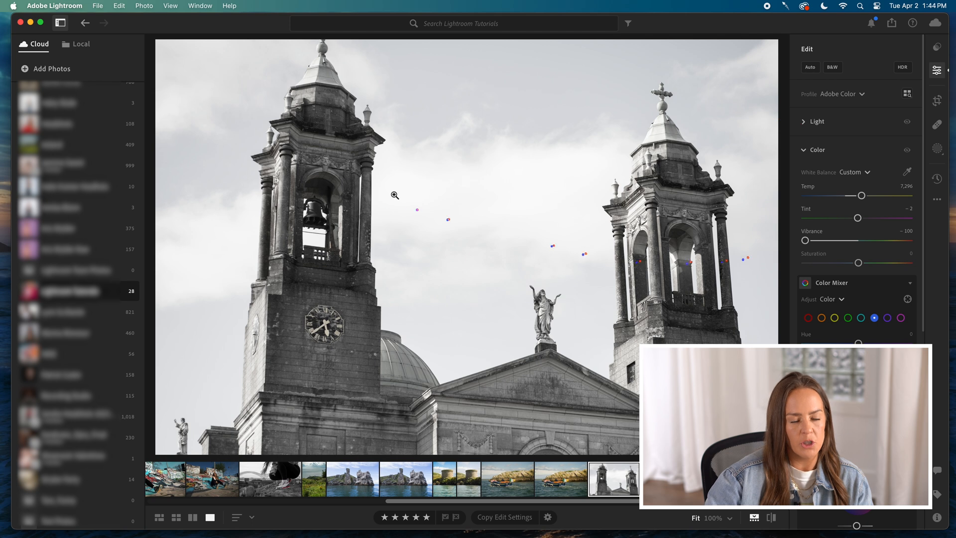
mouse_move(627, 222)
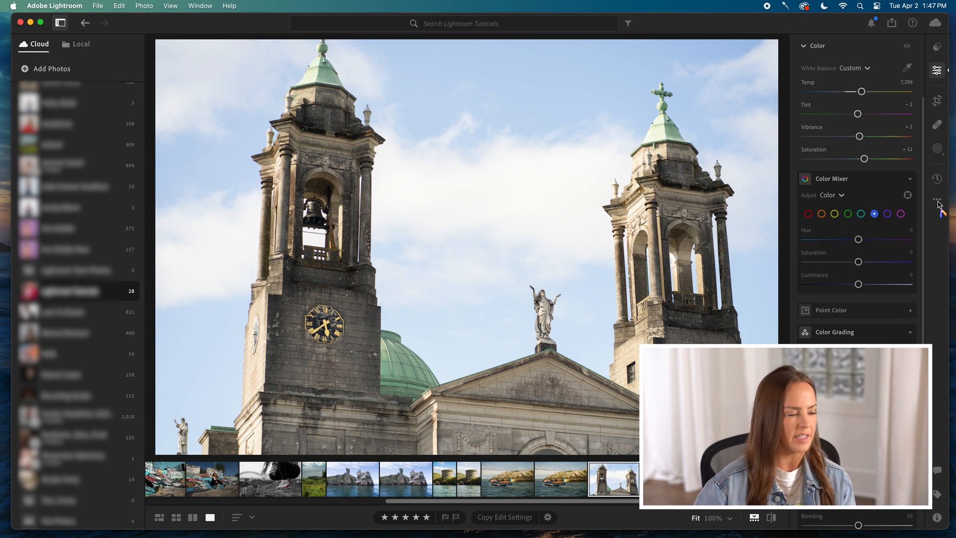
mouse_move(938, 204)
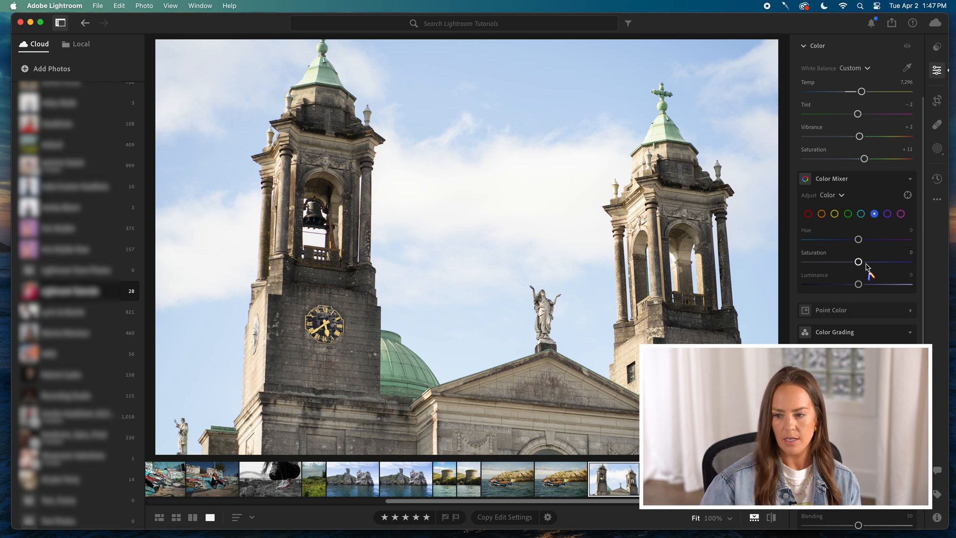
mouse_move(836, 252)
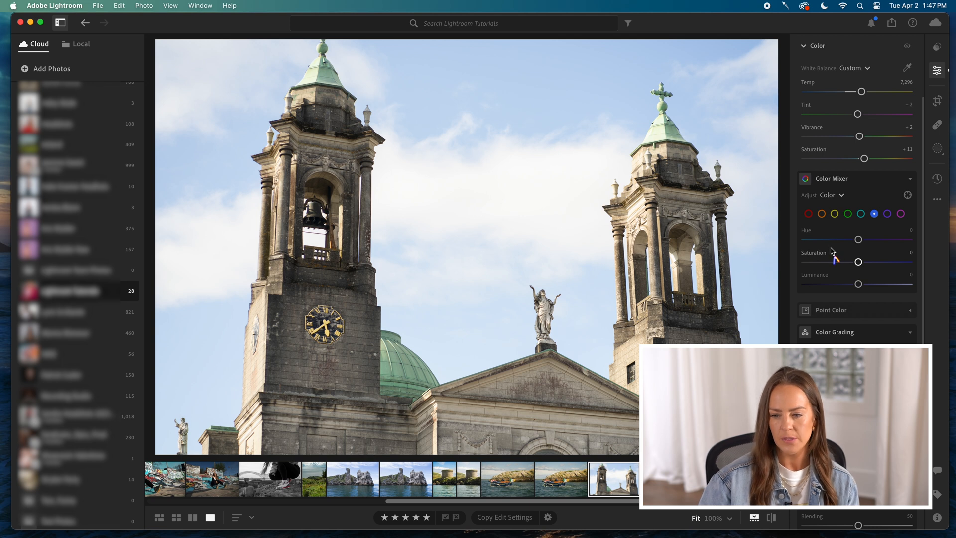
mouse_move(801, 228)
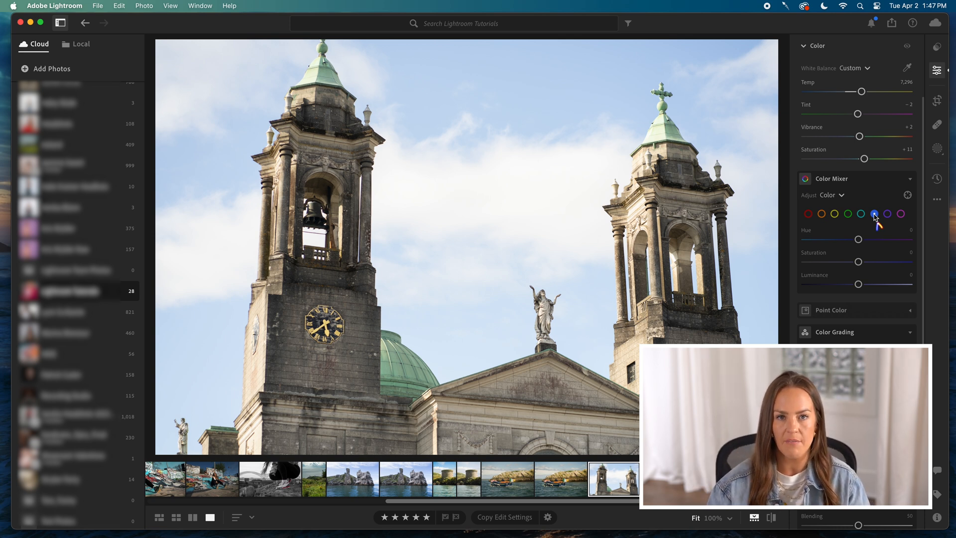
- Raise the blue saturation in Color Mixer to +74
click(875, 214)
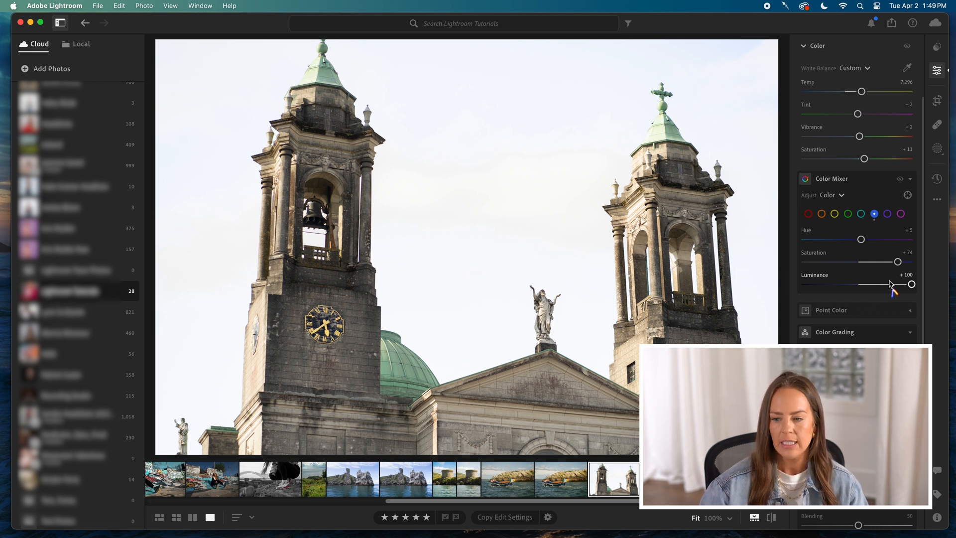
mouse_move(923, 288)
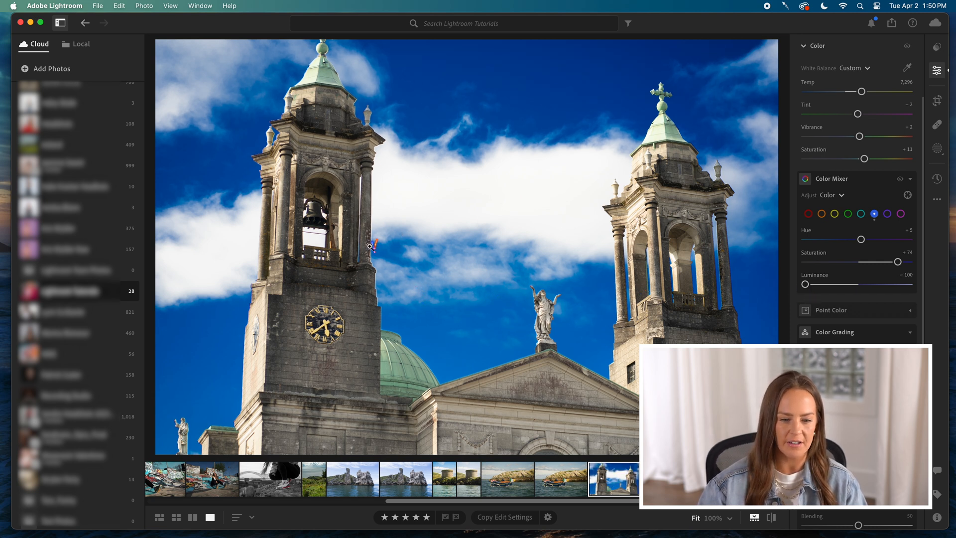
mouse_move(862, 240)
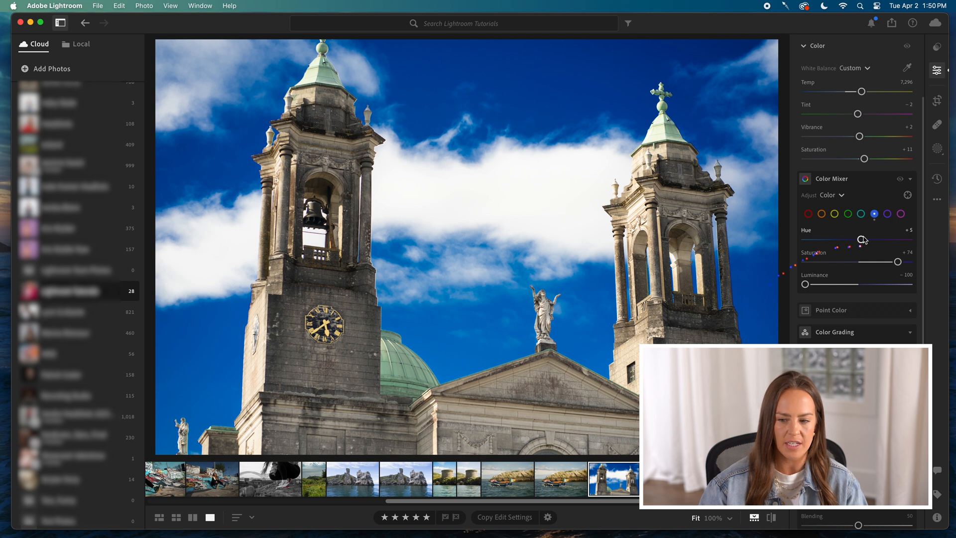